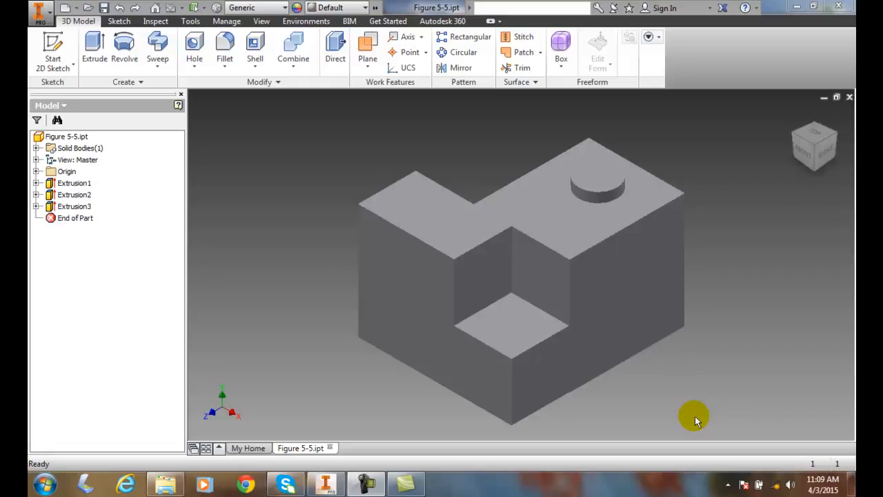
pyautogui.moveTo(680, 417)
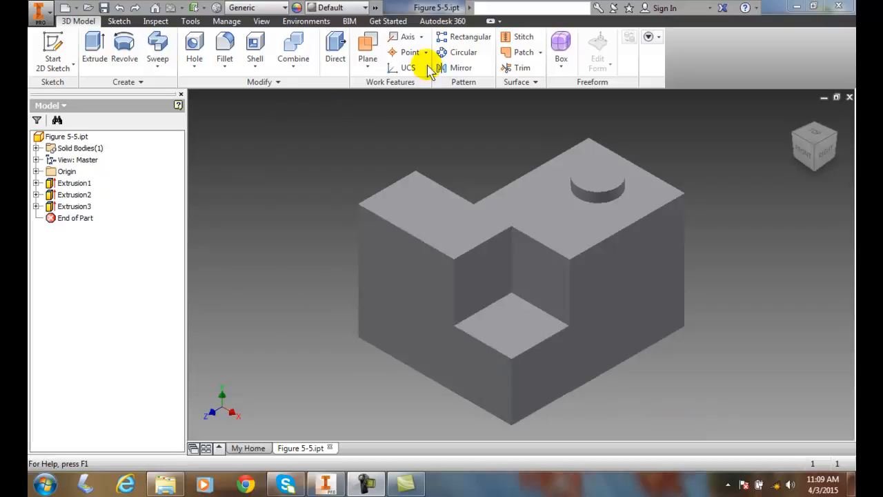
# Show the Plane dropdown's work plane creation methods in the Work Features panel
pyautogui.click(367, 52)
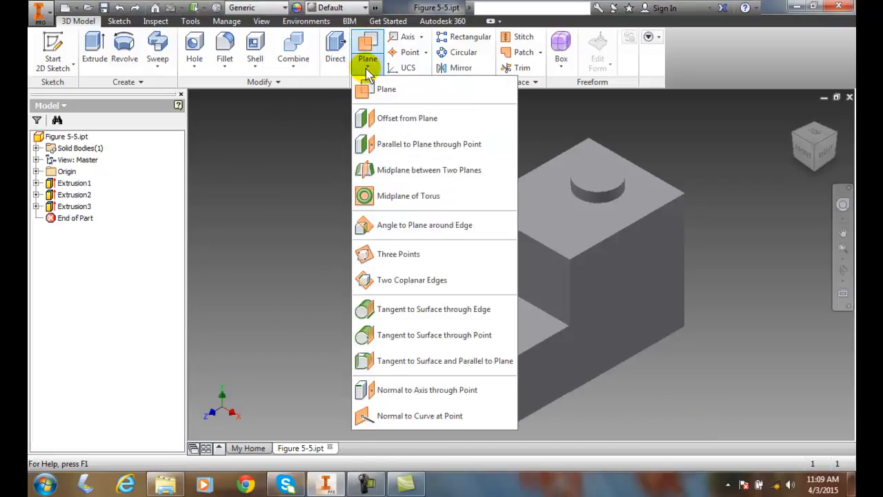
pyautogui.moveTo(426, 390)
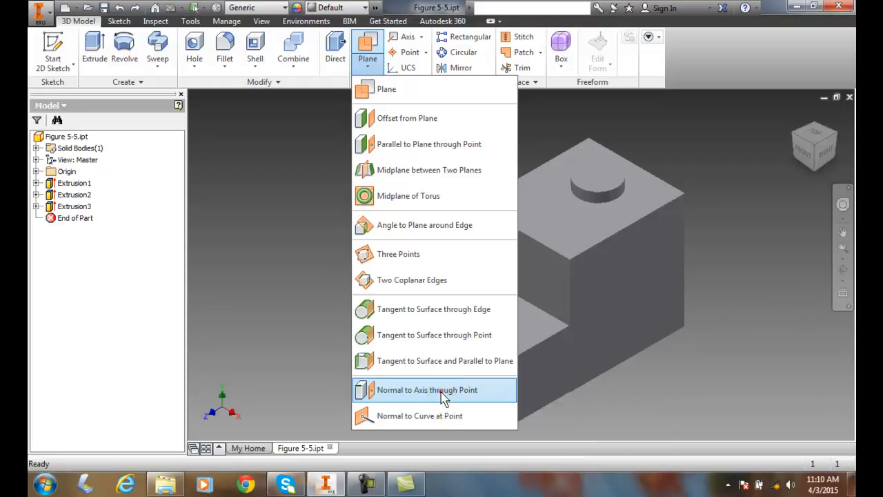
# Start a work plane using the Normal to Axis through Point method
pyautogui.click(427, 390)
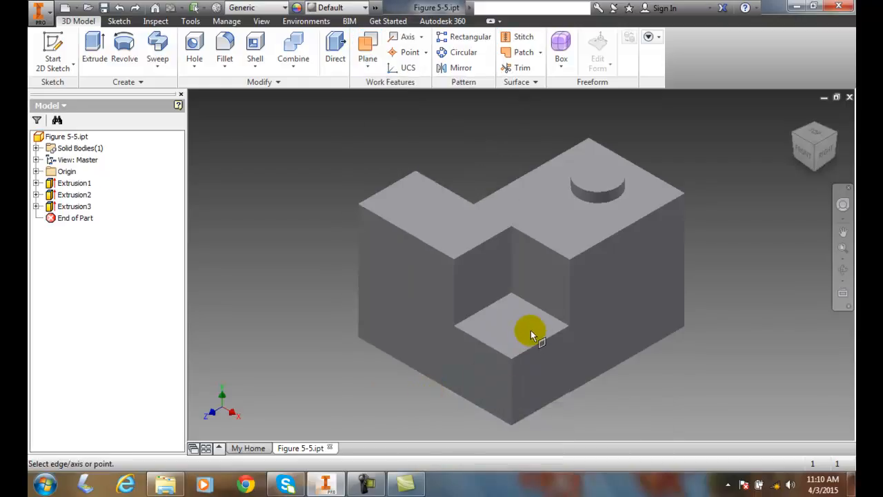
pyautogui.moveTo(543, 309)
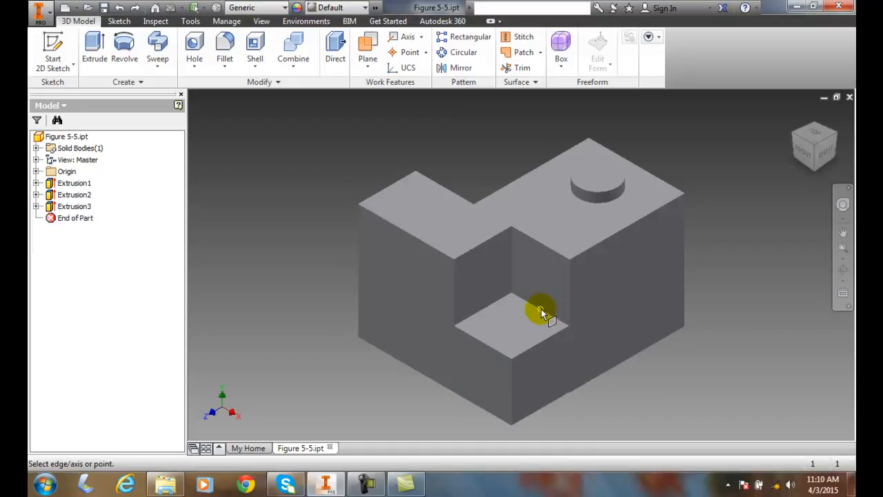
pyautogui.moveTo(507, 348)
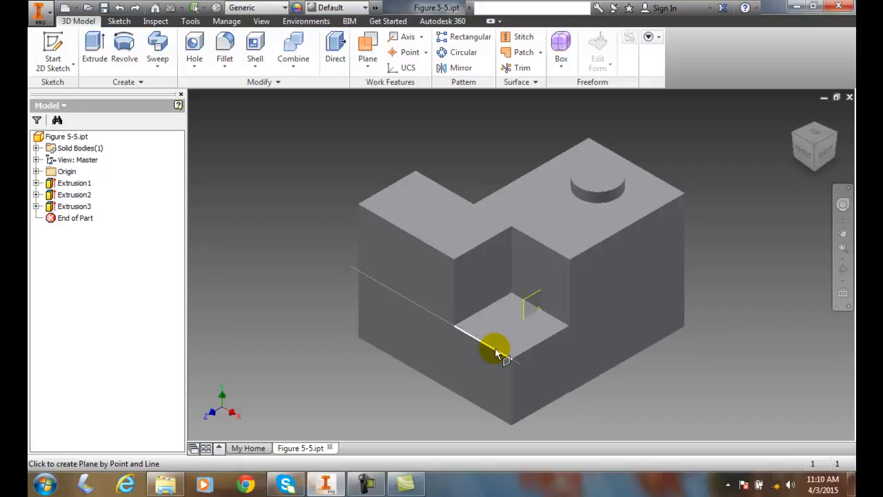
# Place Work Plane8 normal to the pocket's front edge and drag it to span the model
pyautogui.click(495, 349)
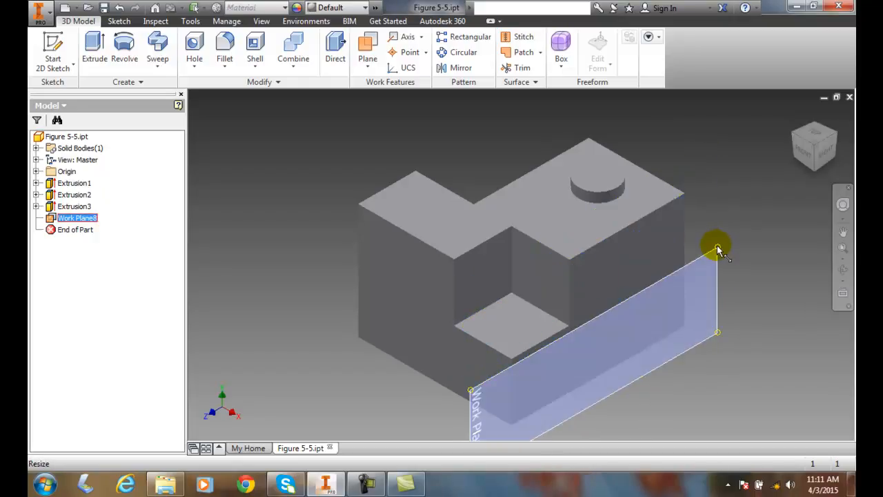
pyautogui.moveTo(718, 248); pyautogui.dragTo(703, 114)
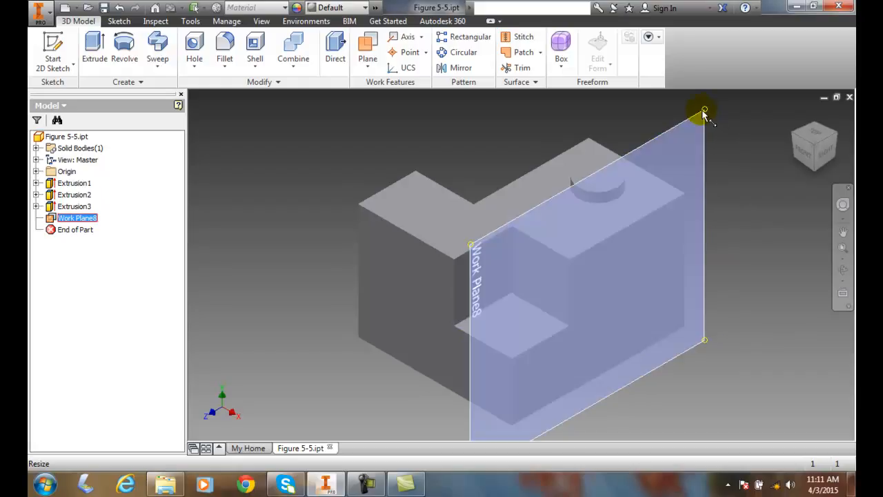